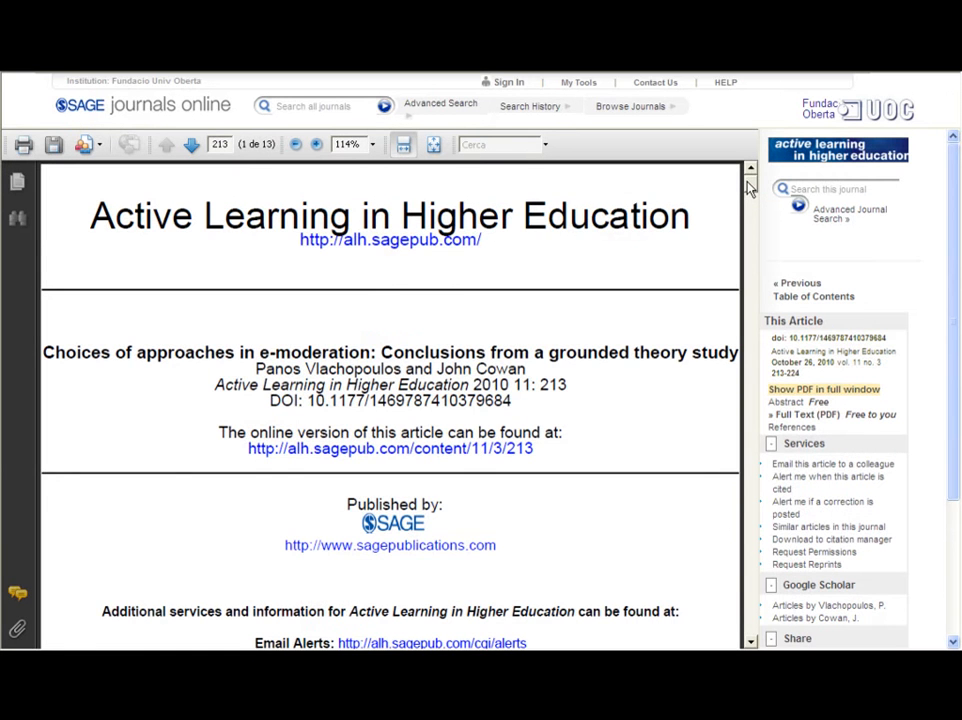
# Go to the Electronic Resources Simple search from the Virtual Library home page
pyautogui.scroll(-3)
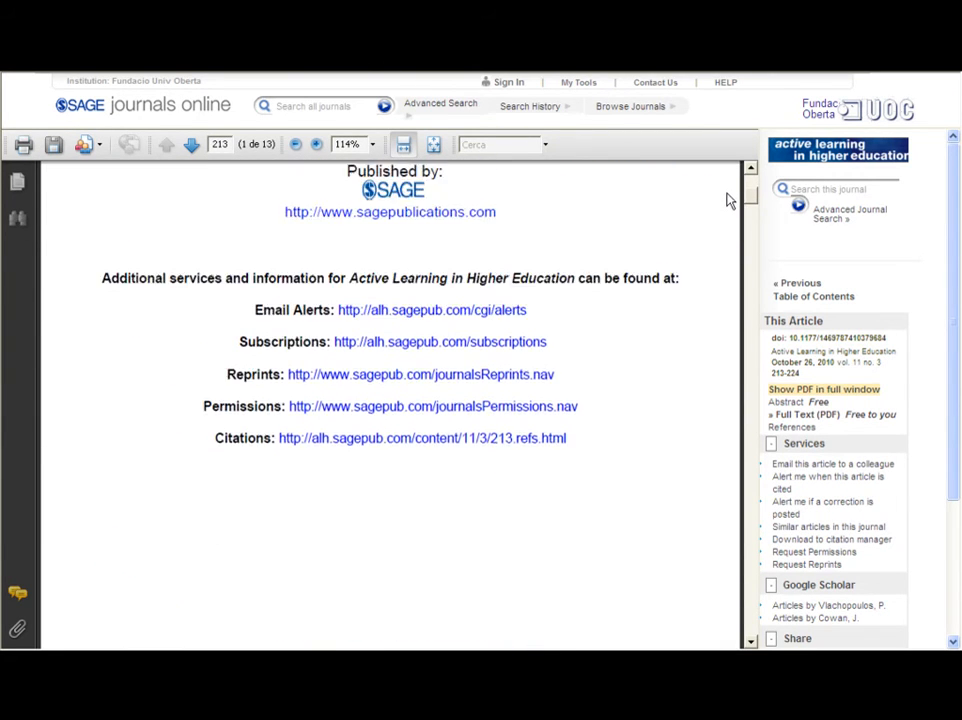
pyautogui.click(192, 144)
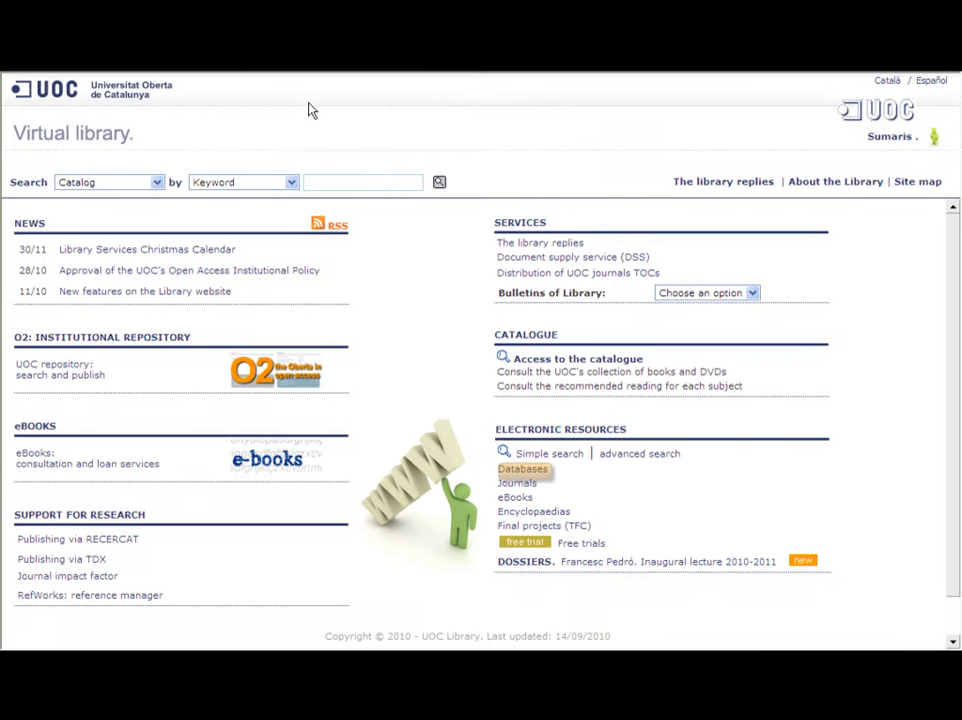
pyautogui.moveTo(118, 150)
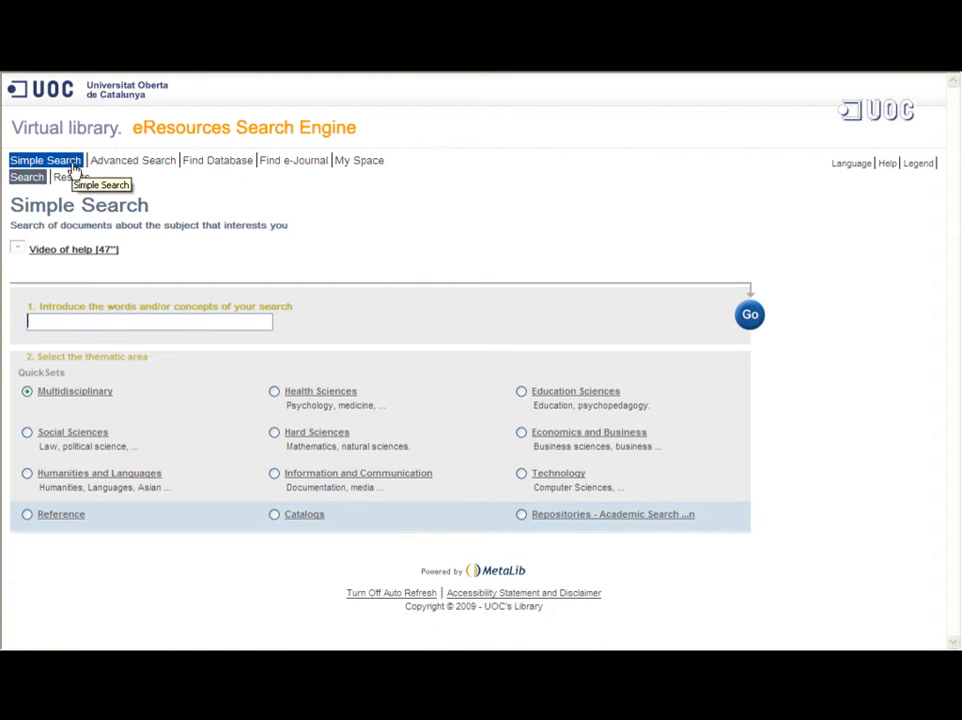
pyautogui.moveTo(132, 160)
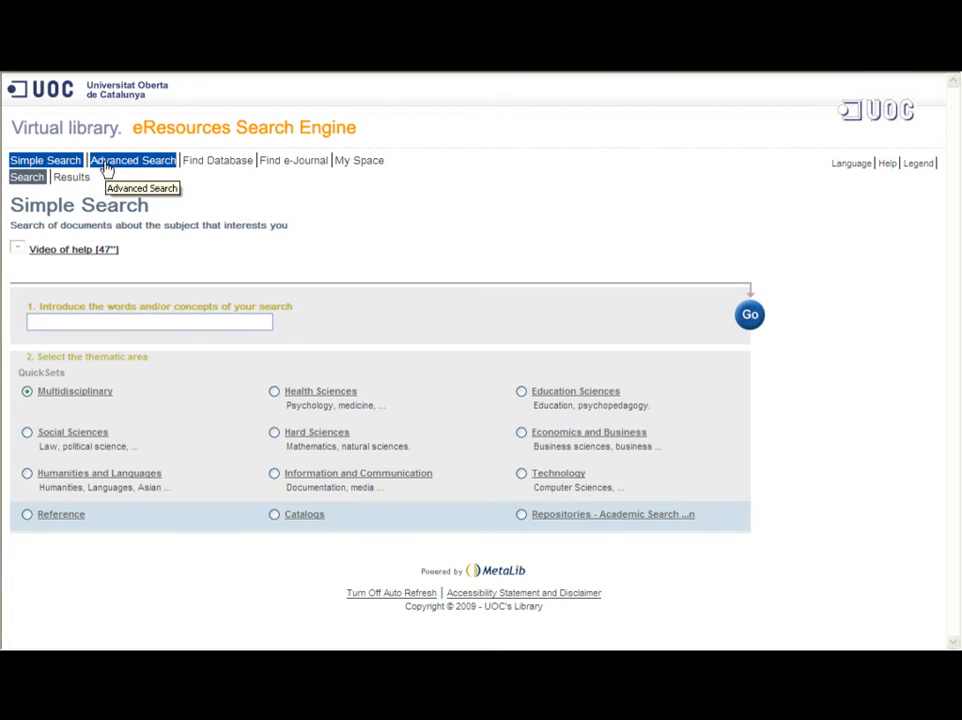
pyautogui.moveTo(198, 168)
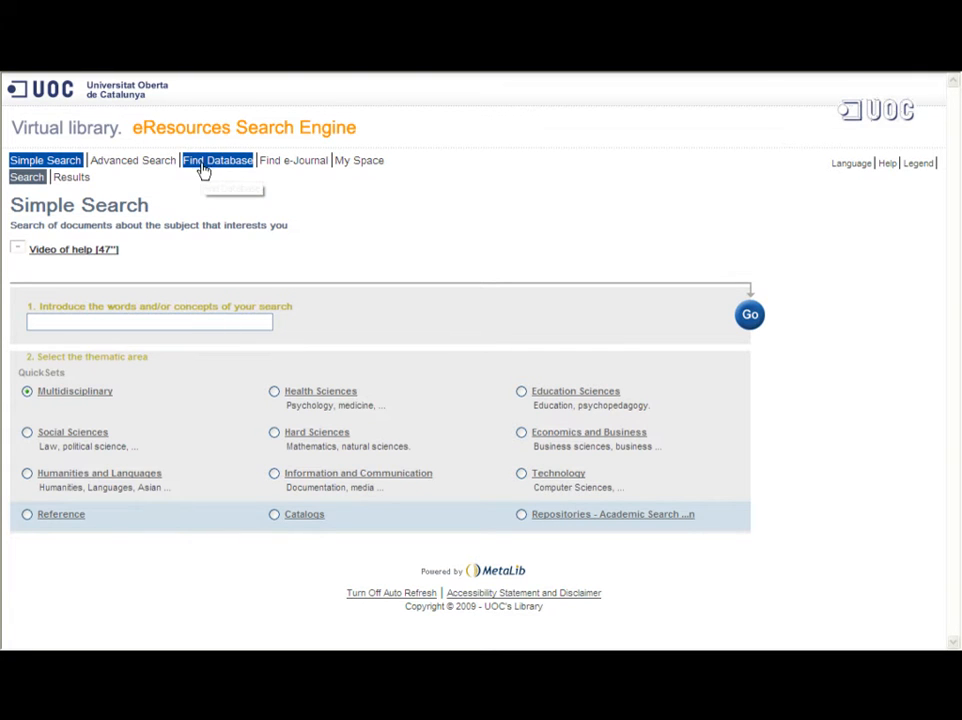
pyautogui.click(216, 160)
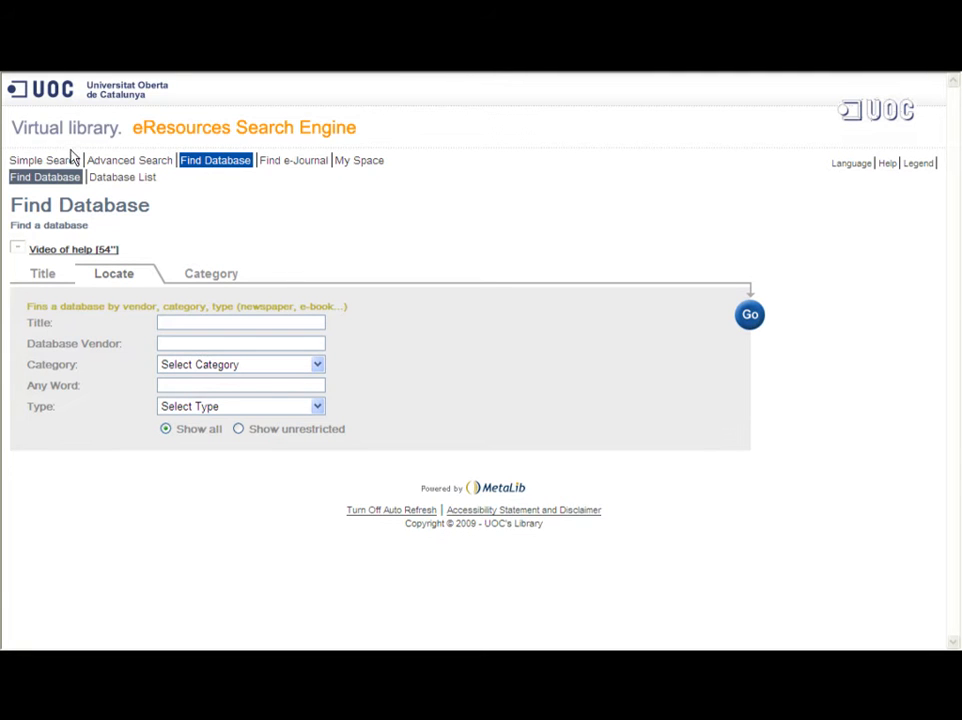
pyautogui.moveTo(44, 160)
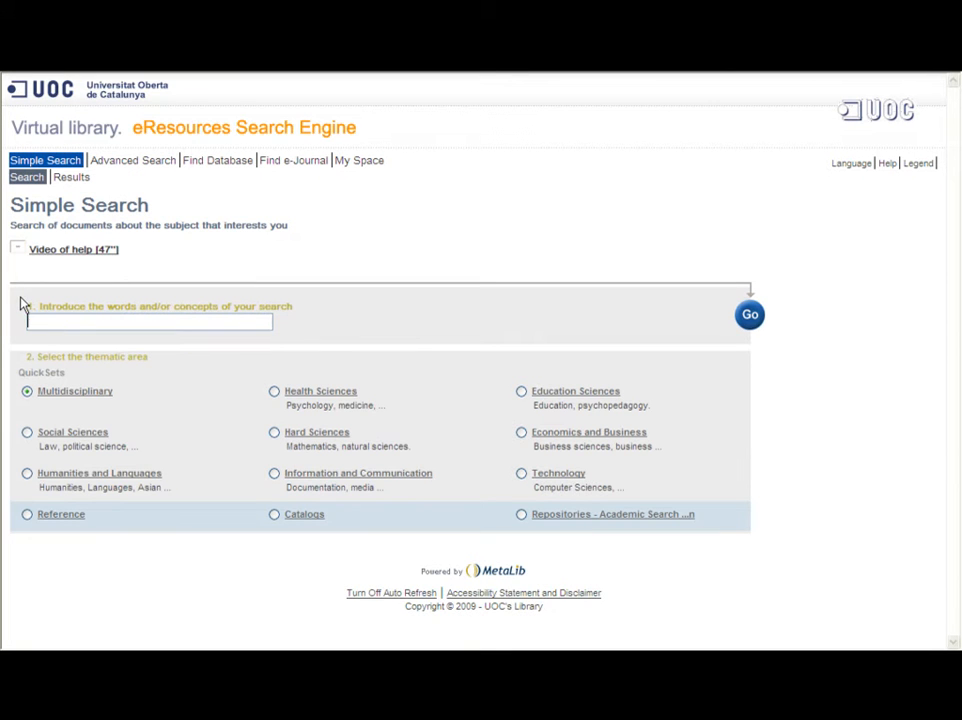
pyautogui.moveTo(72, 394)
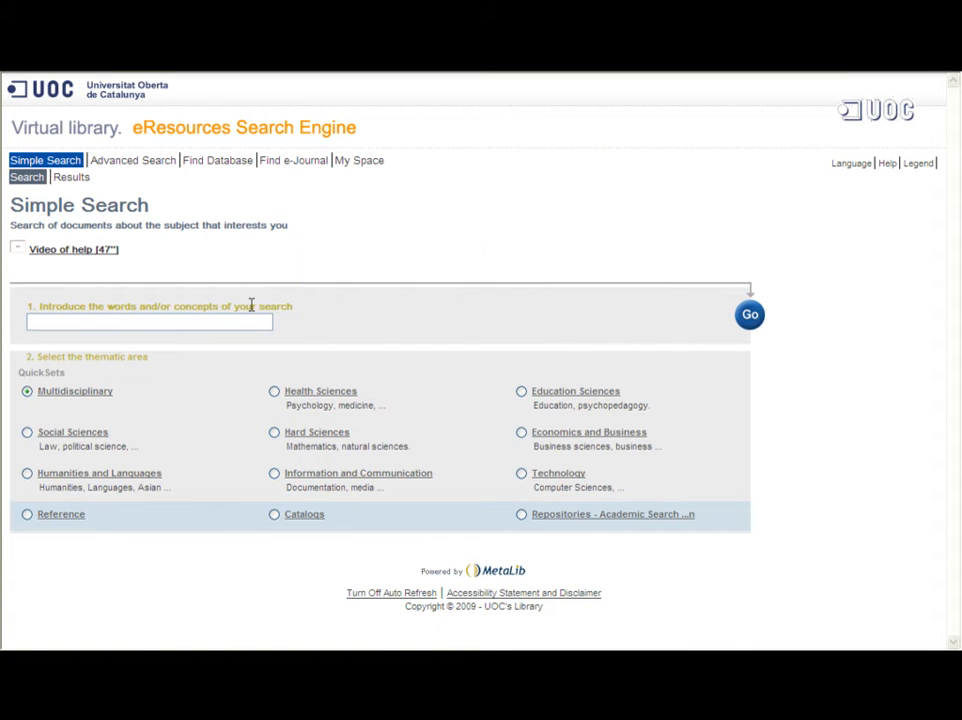
pyautogui.moveTo(296, 336)
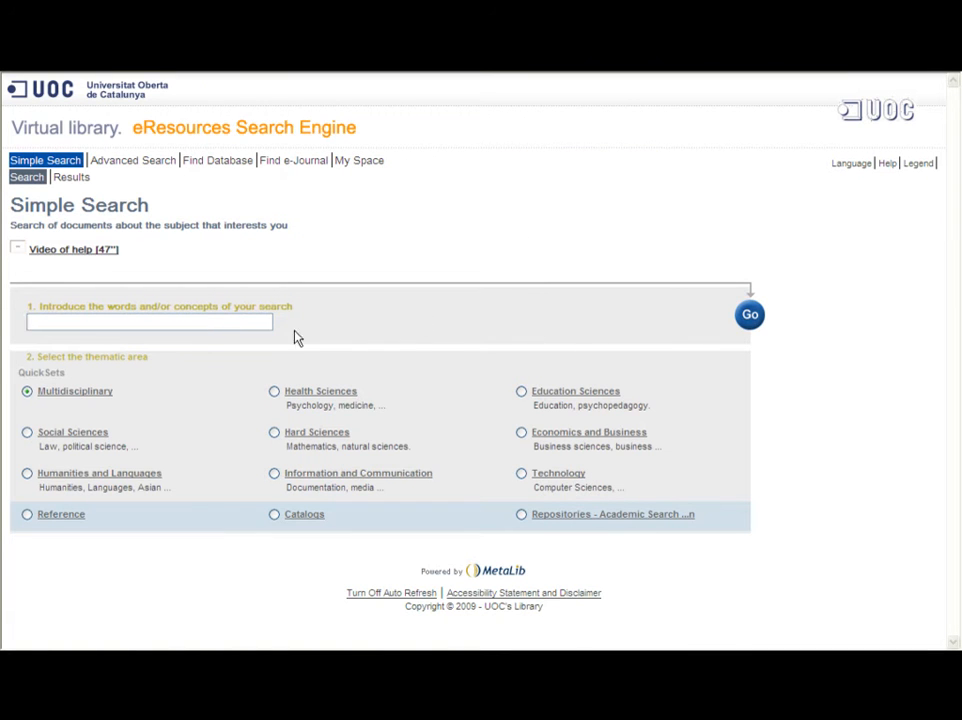
# Search for 'e-learning' in the Multidisciplinary thematic area
pyautogui.write('e-learning')
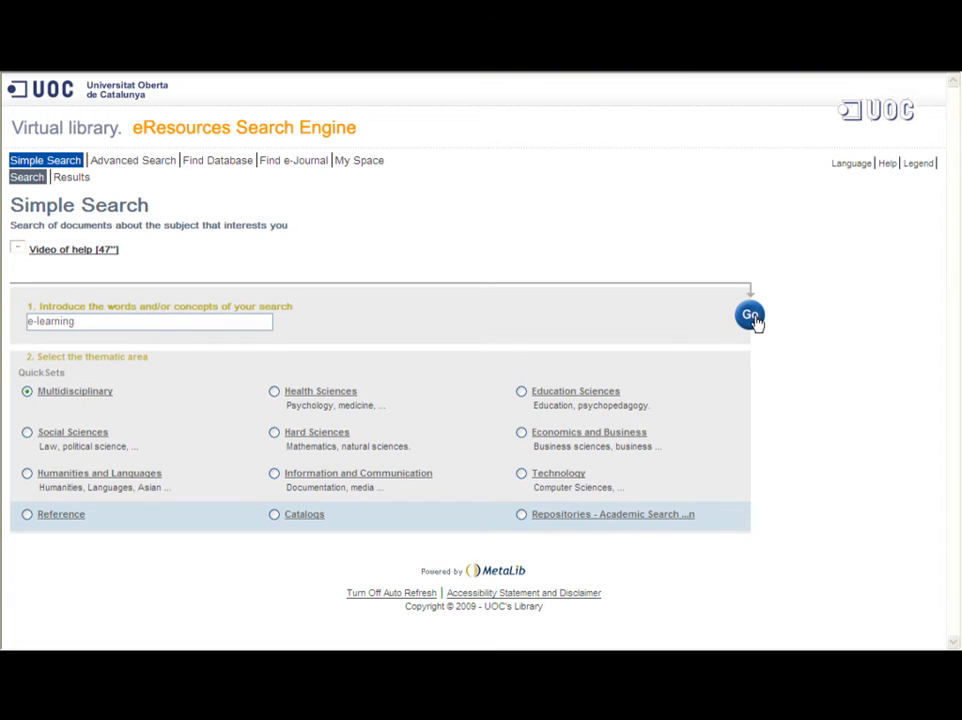
pyautogui.click(752, 316)
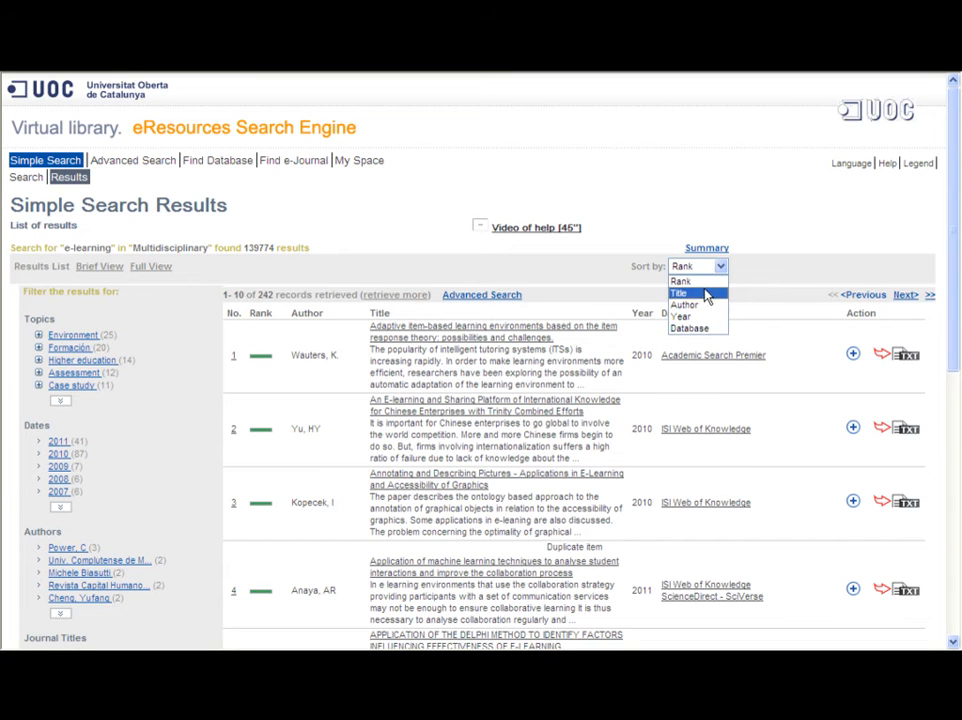
pyautogui.moveTo(682, 316)
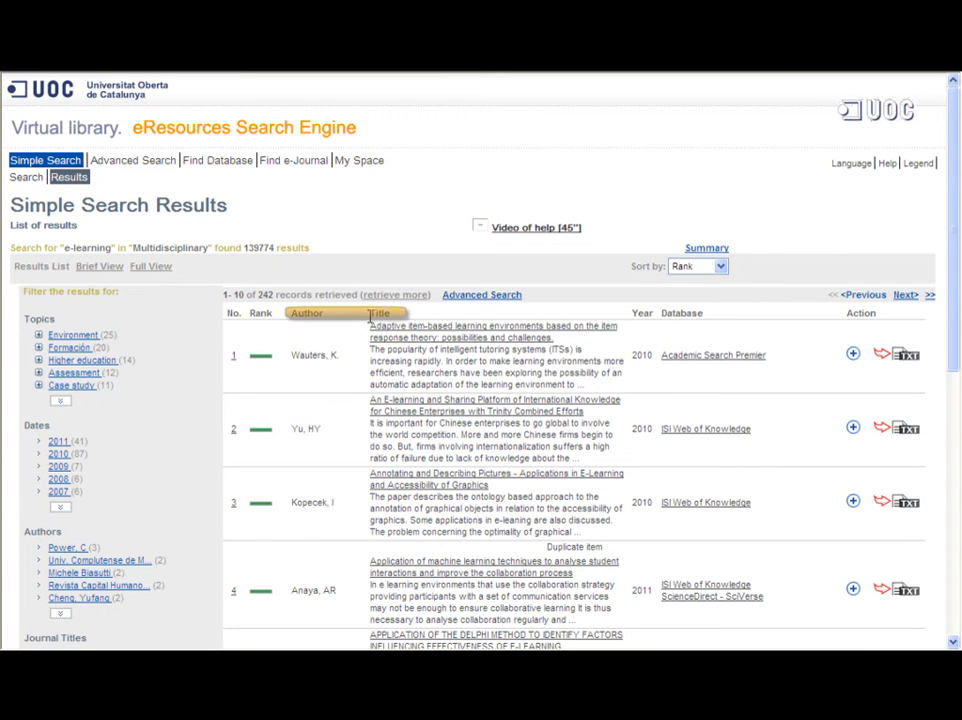
pyautogui.moveTo(628, 396)
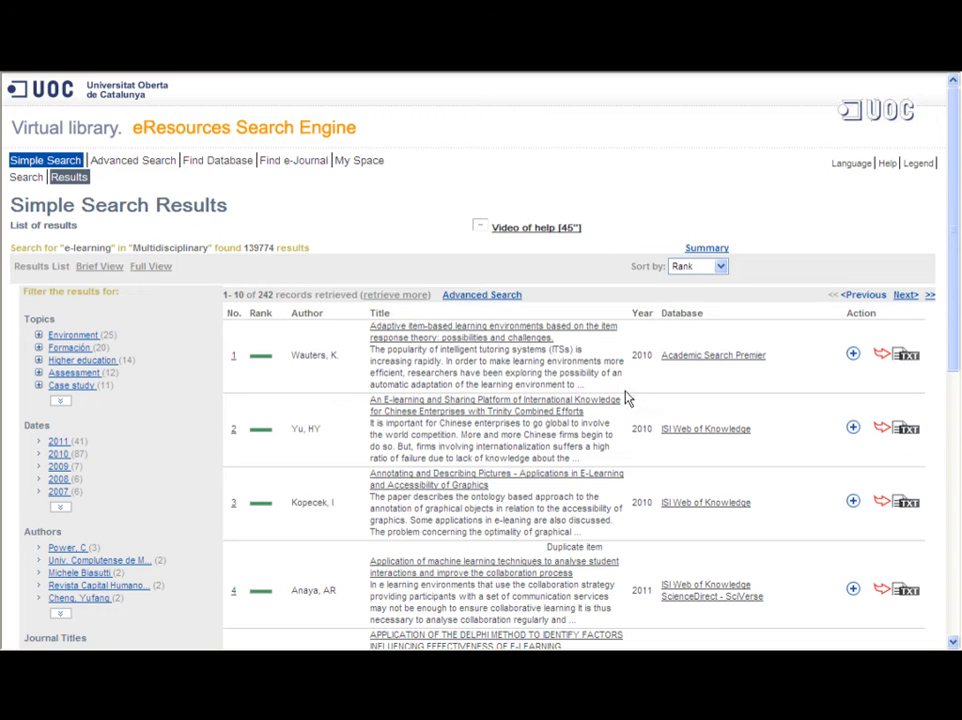
pyautogui.moveTo(678, 444)
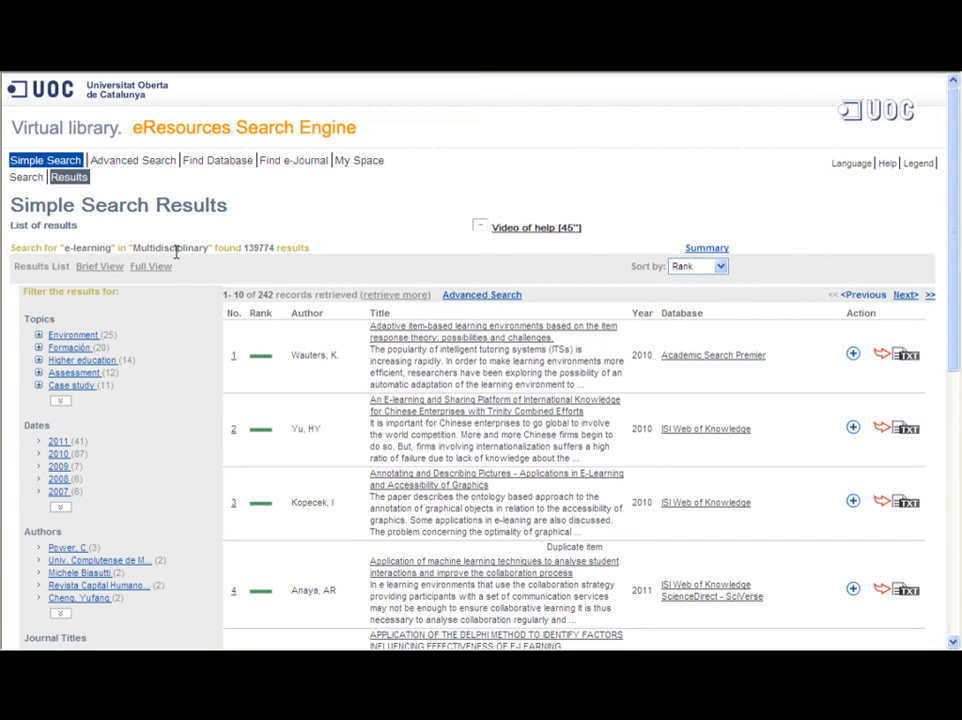
pyautogui.moveTo(78, 294)
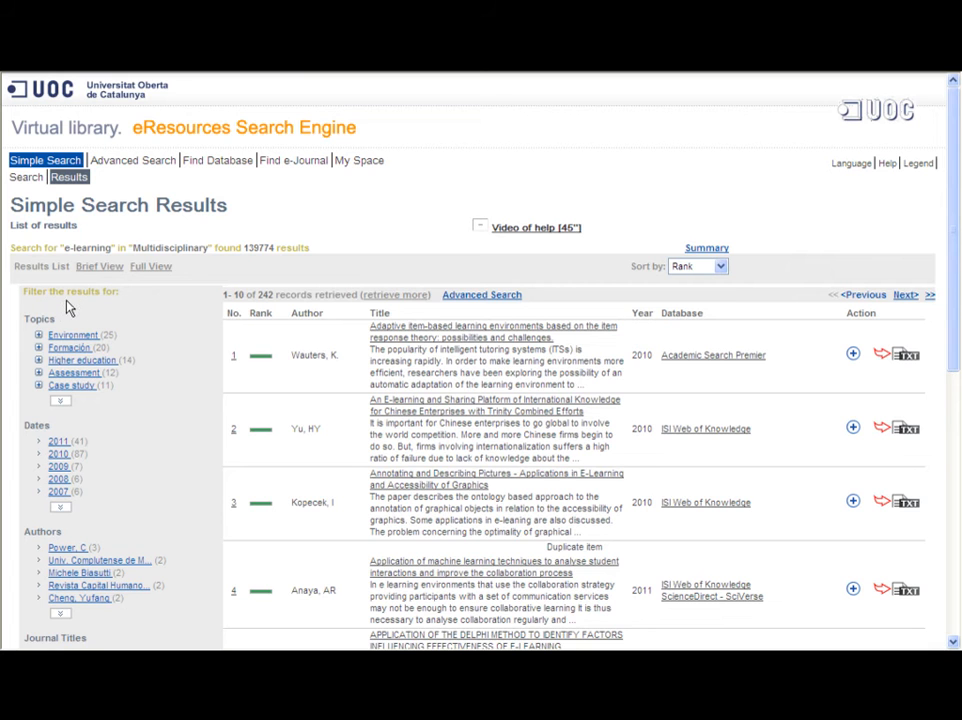
# Scroll down the e-learning results and the topic, date and author filter panel
pyautogui.scroll(-3)
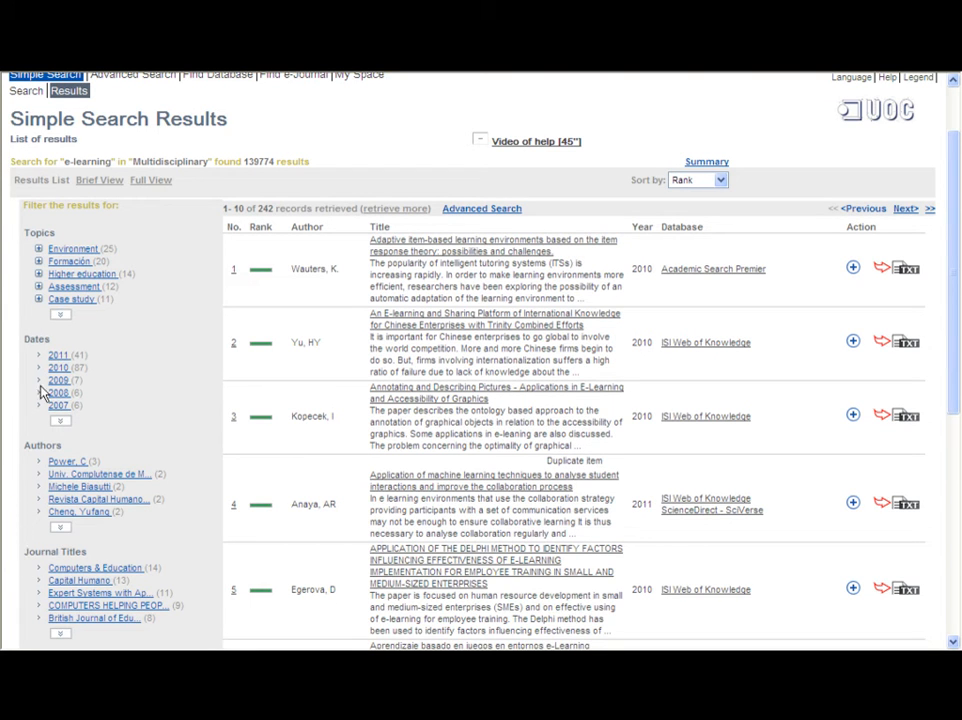
pyautogui.moveTo(32, 352)
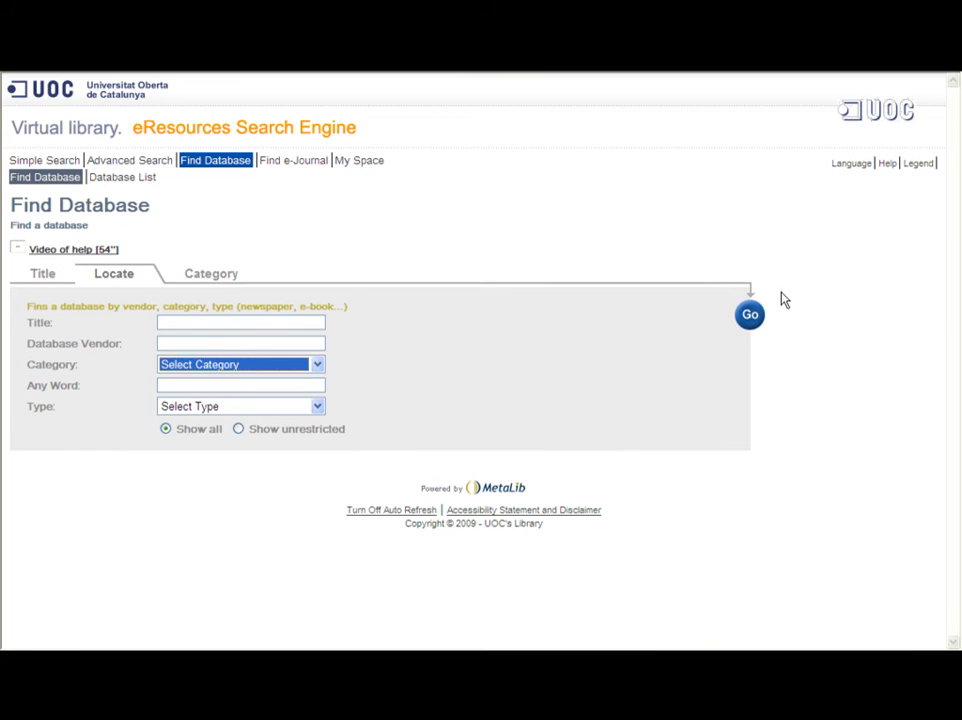
pyautogui.moveTo(220, 178)
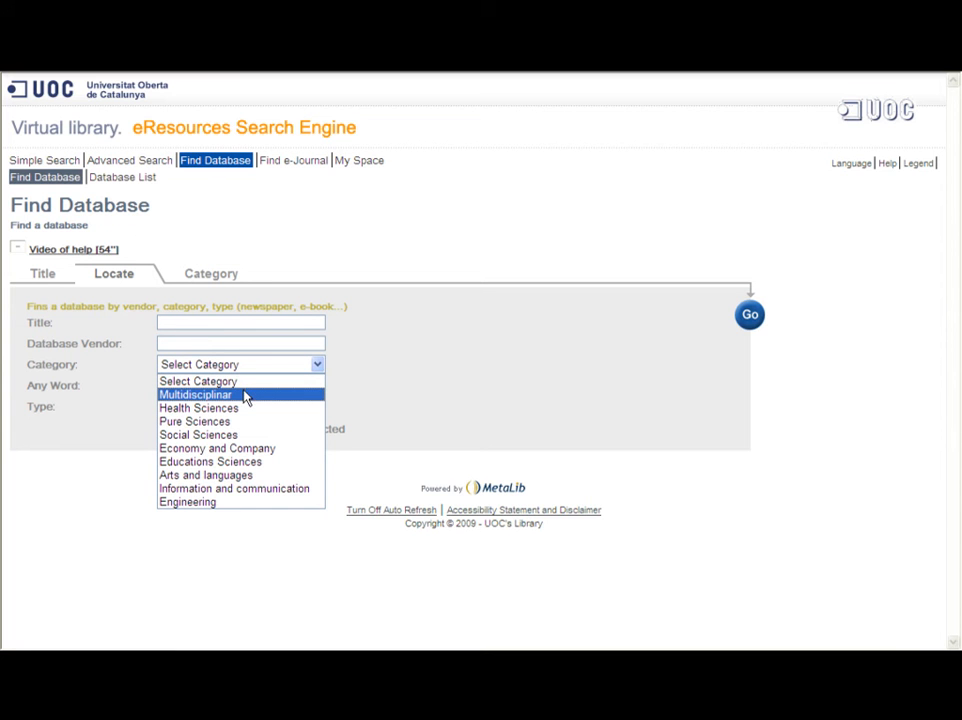
# Choose the Multidisciplinary category to list its databases, including Academic Search Premier
pyautogui.click(196, 394)
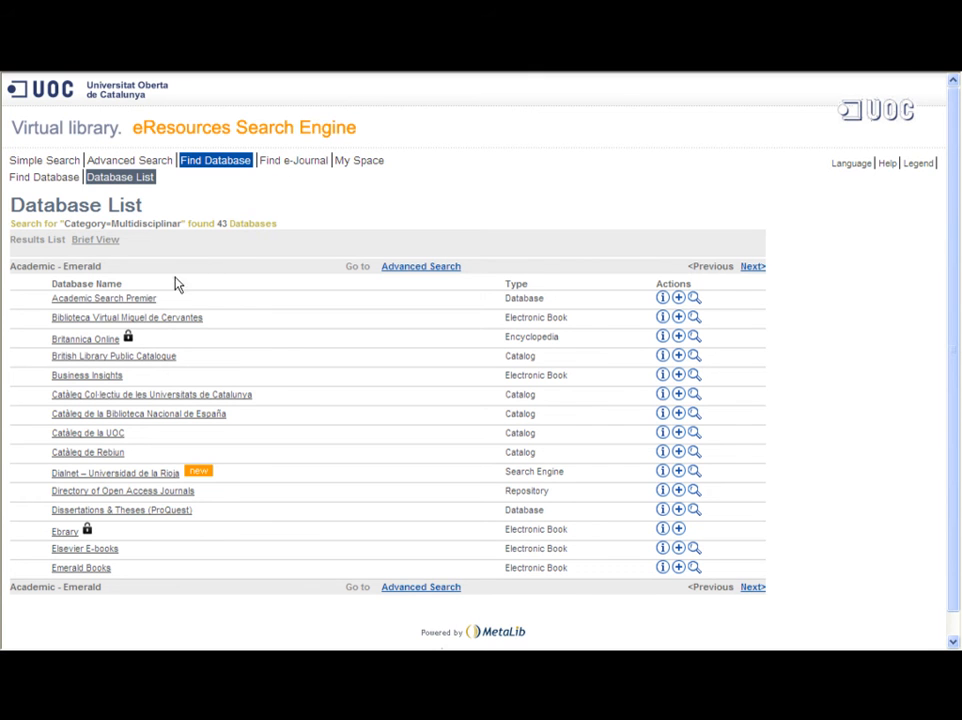
pyautogui.moveTo(164, 280)
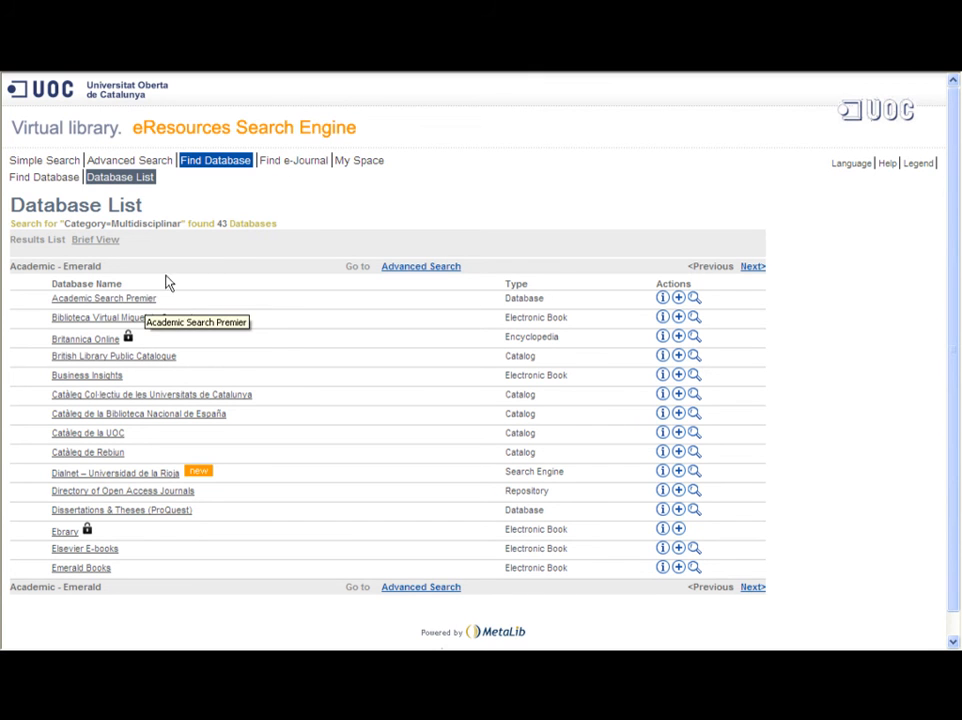
# Search Academic Search Premier for 'e-learning' limited to full-text articles published in 2010
pyautogui.click(104, 298)
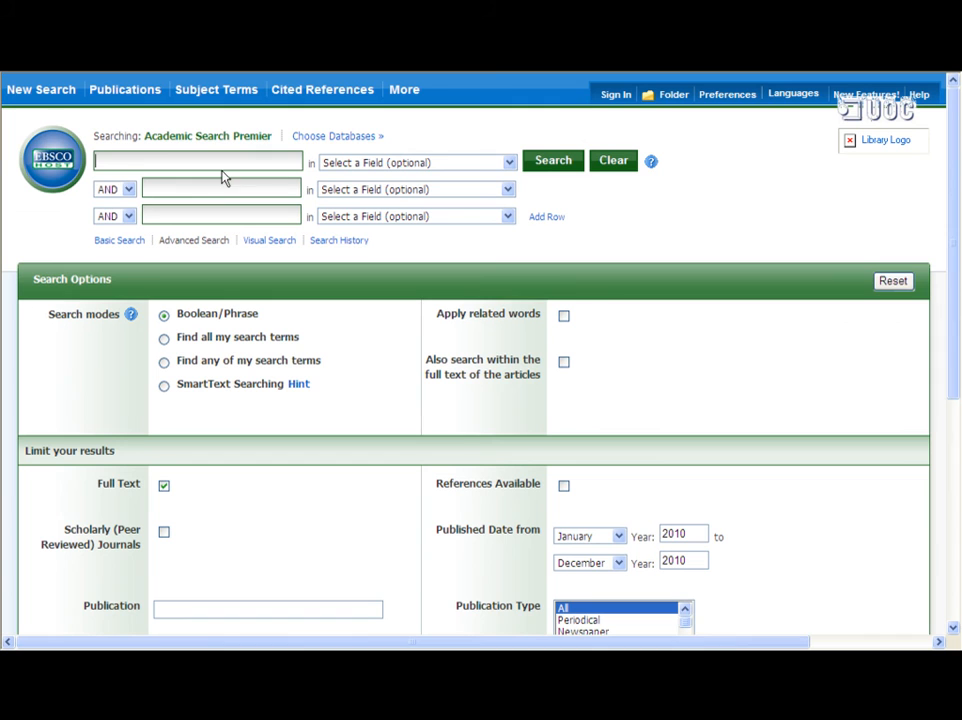
pyautogui.write('e-learning')
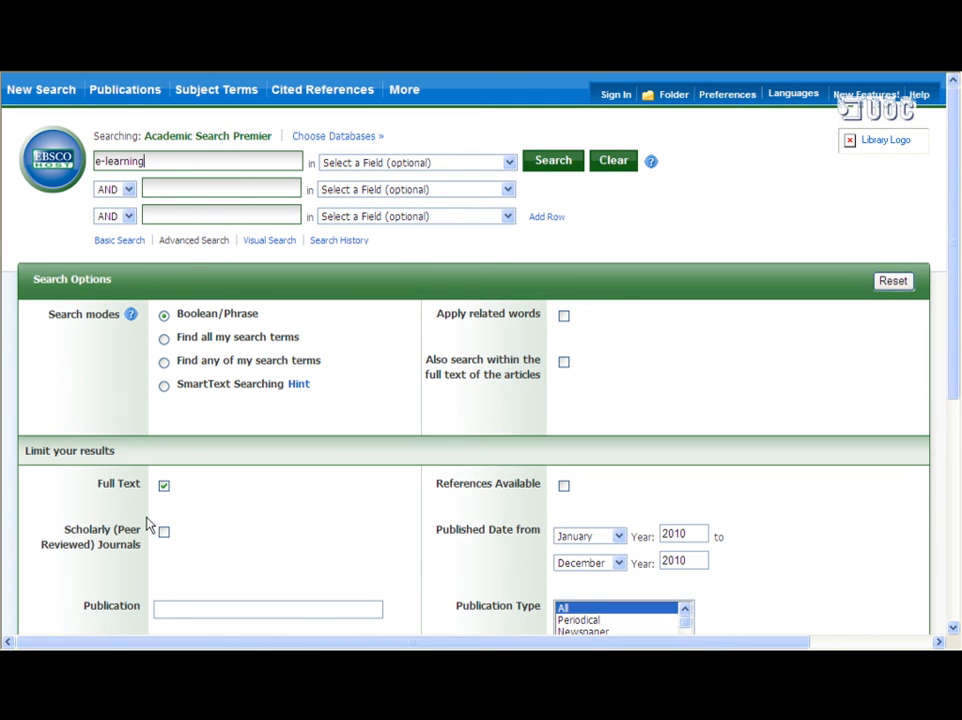
pyautogui.moveTo(144, 502)
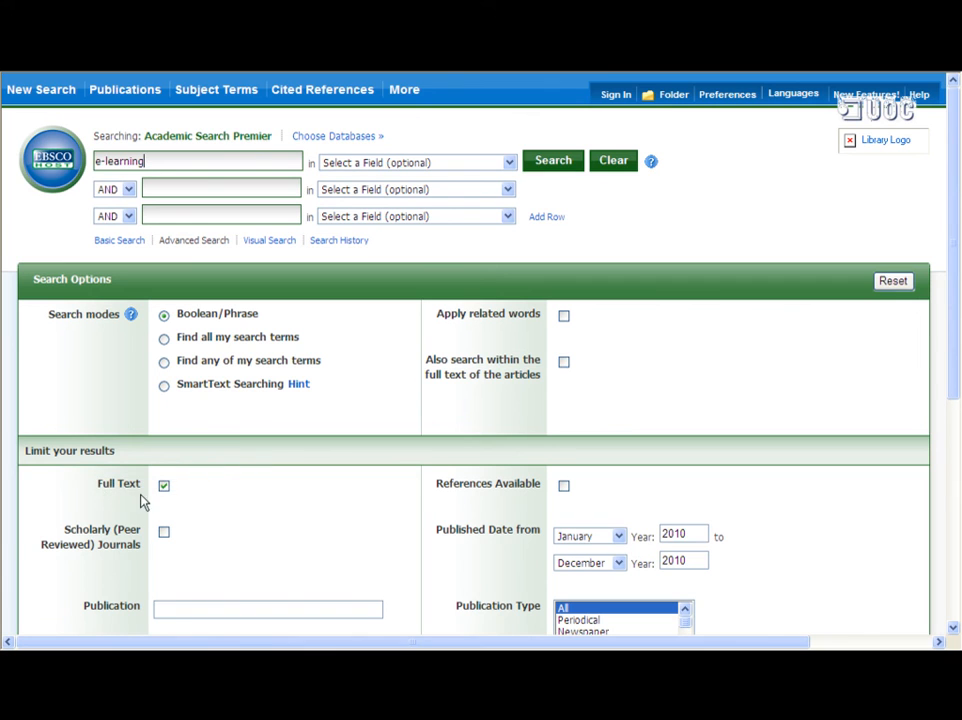
pyautogui.scroll(-3)
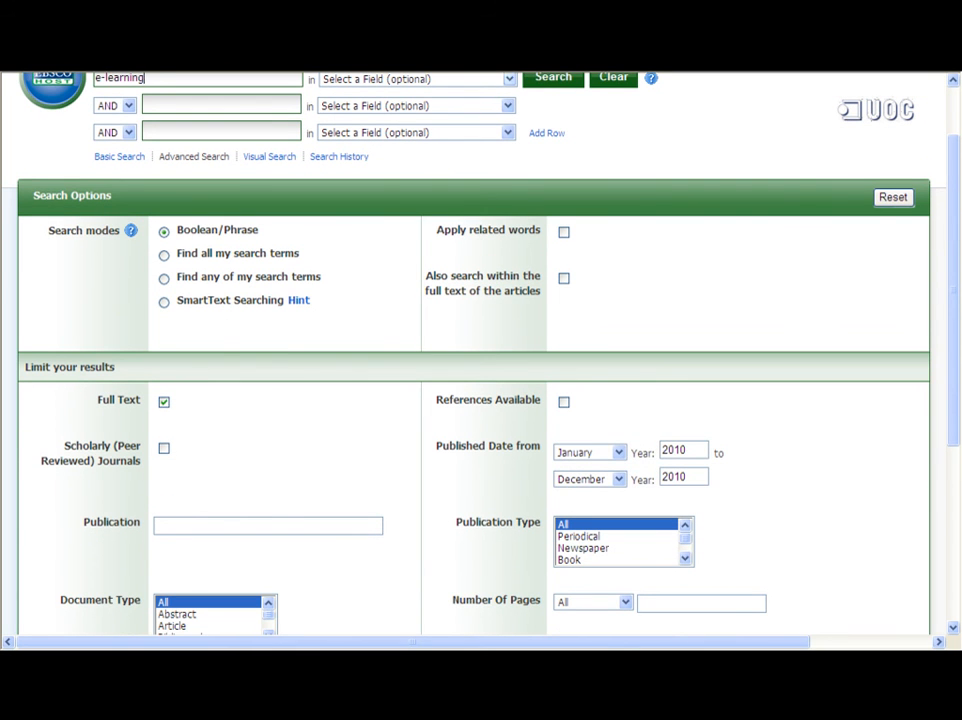
pyautogui.click(552, 78)
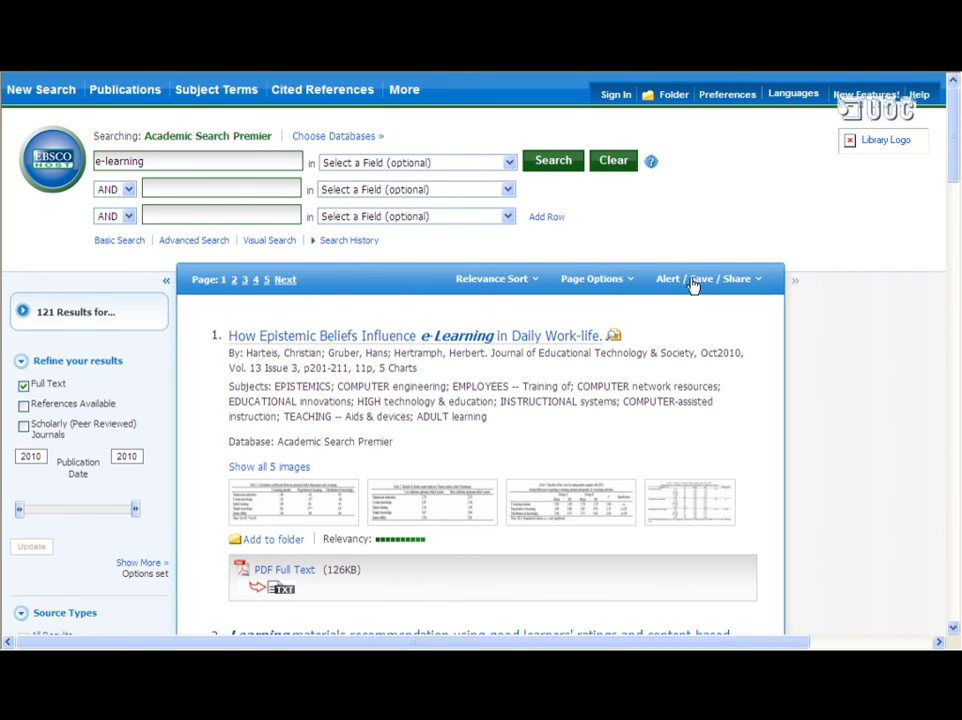
pyautogui.moveTo(104, 380)
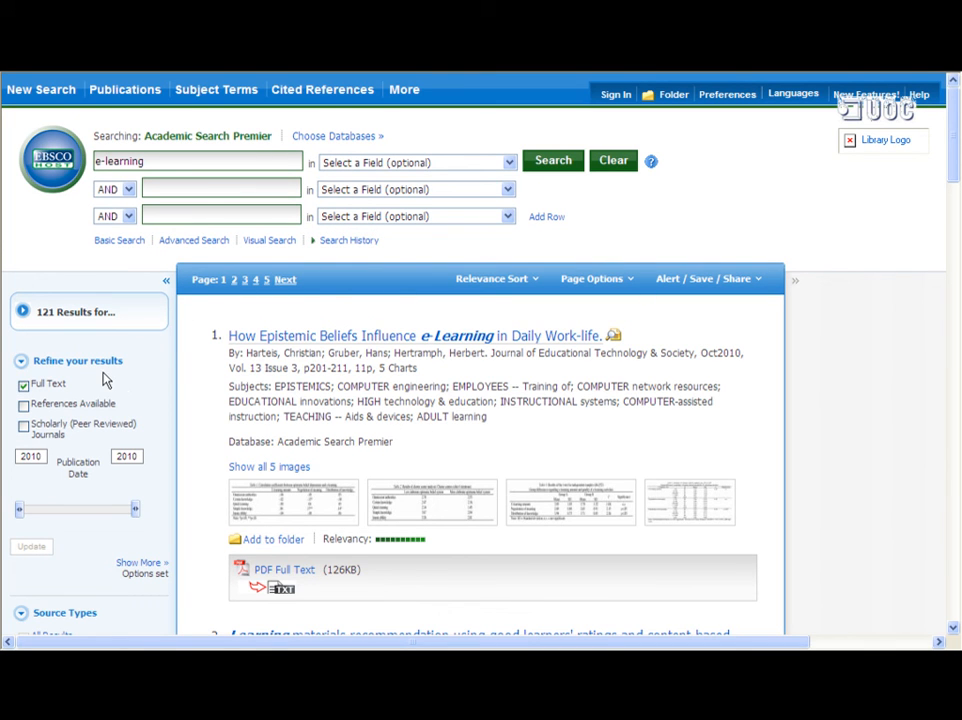
pyautogui.moveTo(36, 374)
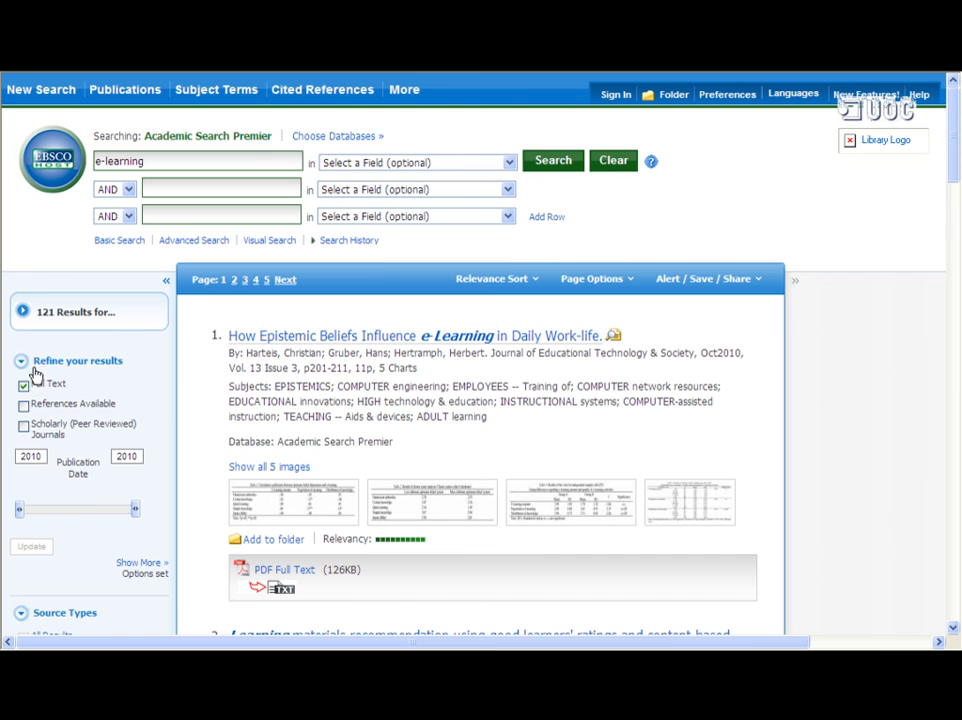
pyautogui.scroll(-3)
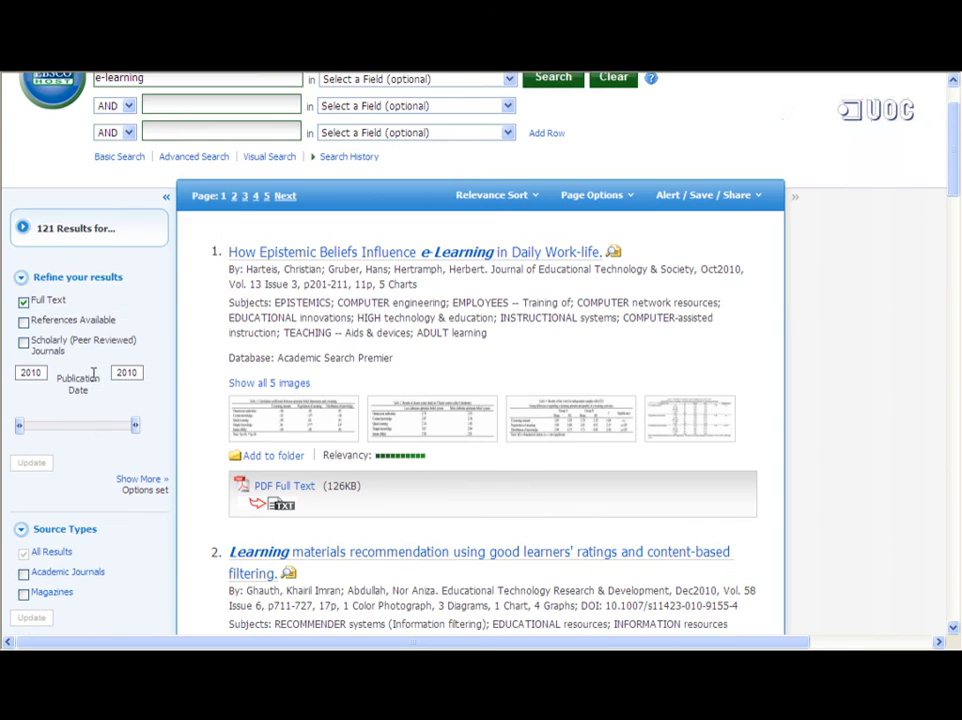
pyautogui.scroll(-3)
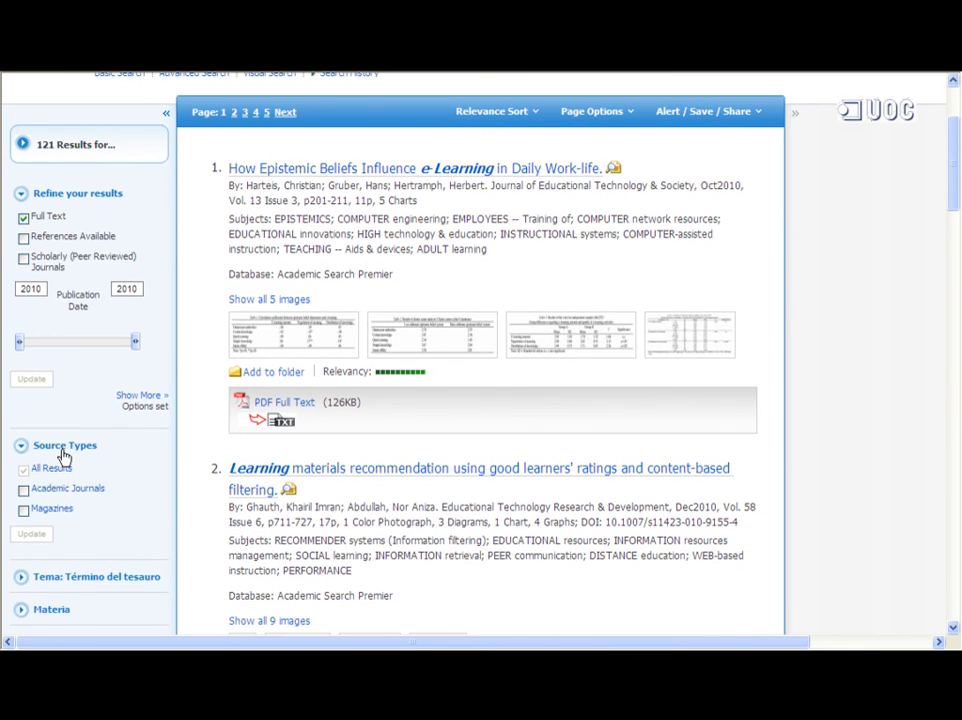
pyautogui.scroll(-3)
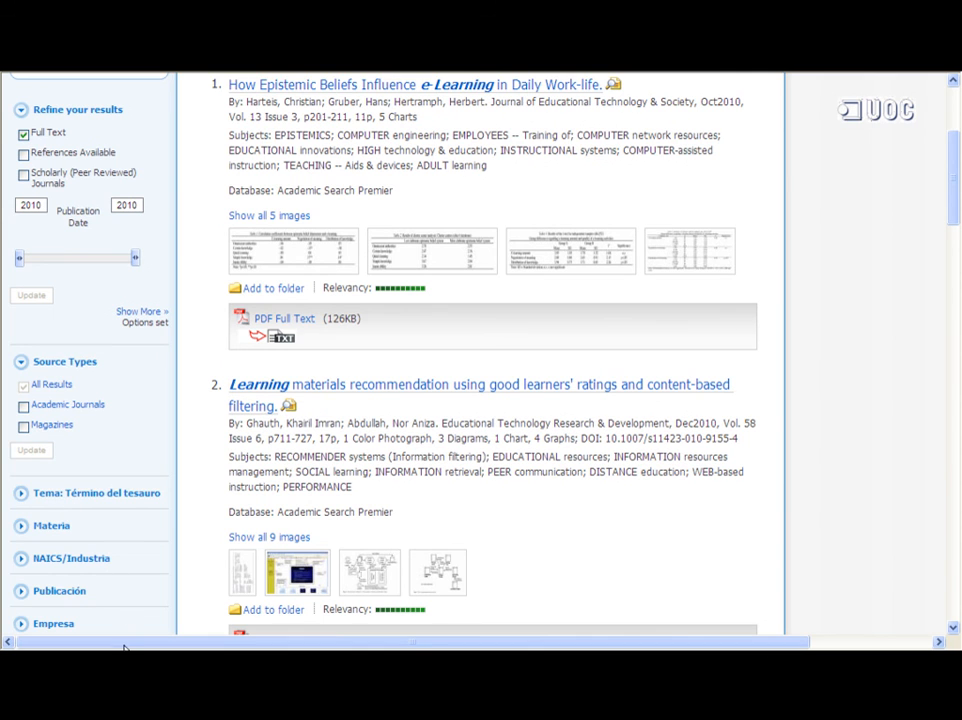